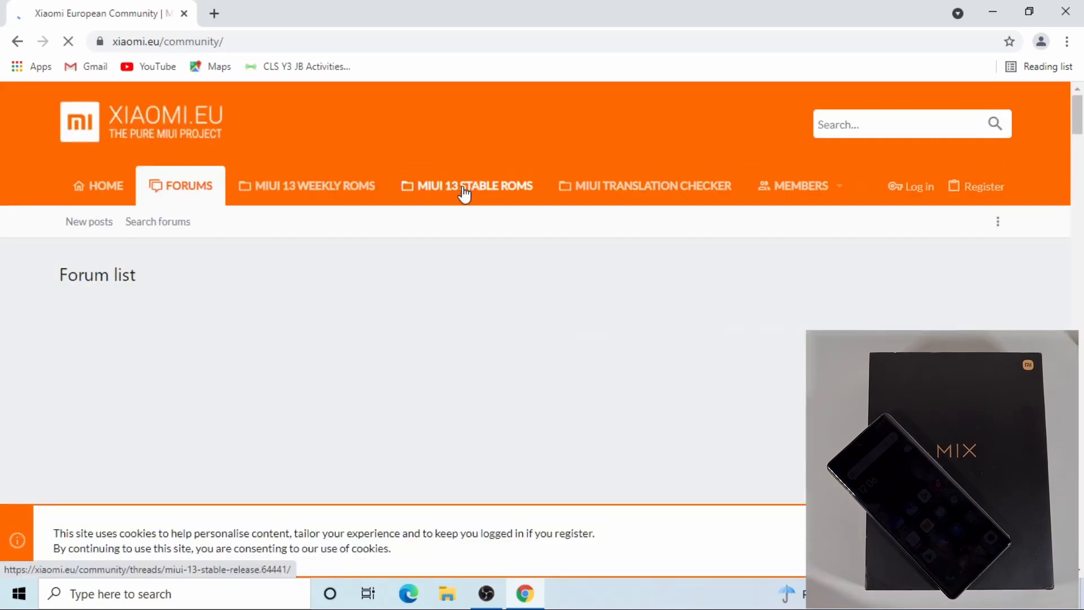
Open the MIUI 13 STABLE ROMS thread and scroll to the stable MIUI 13.0 download links.
click(465, 185)
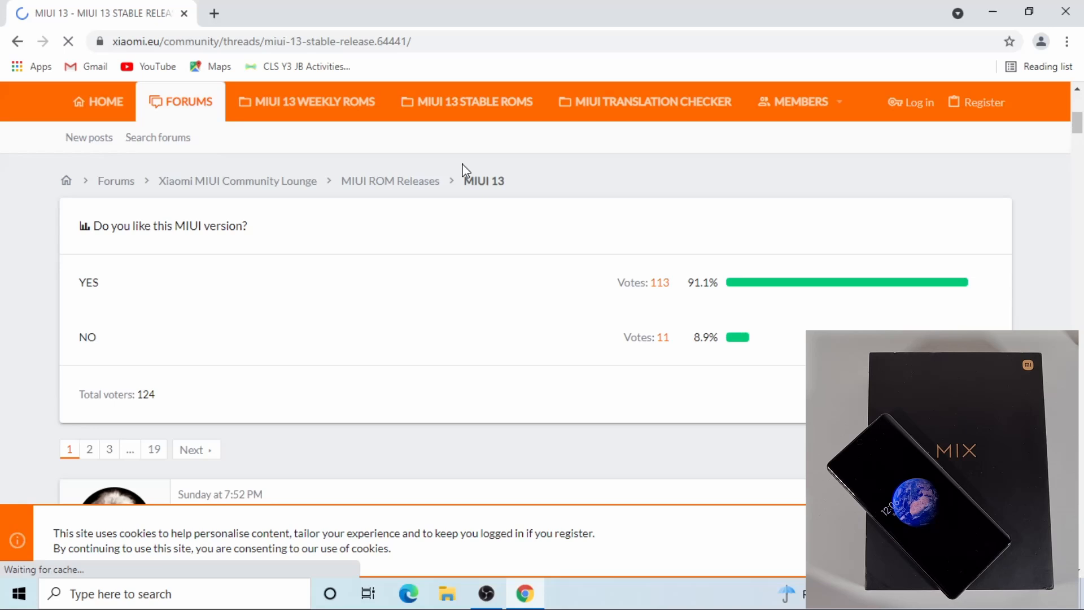
scroll(down, 3)
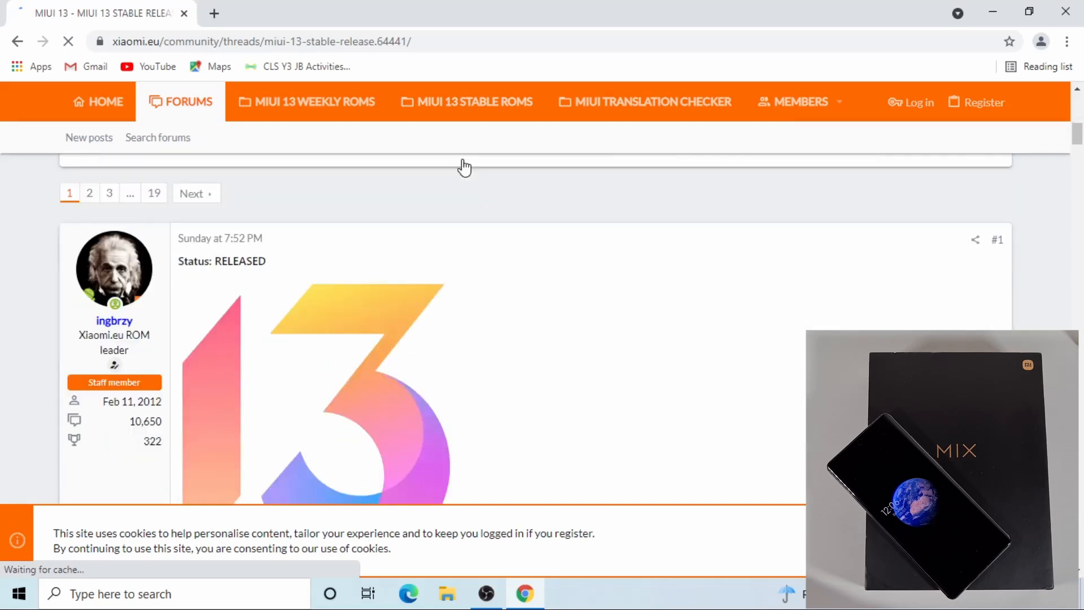
scroll(down, 3)
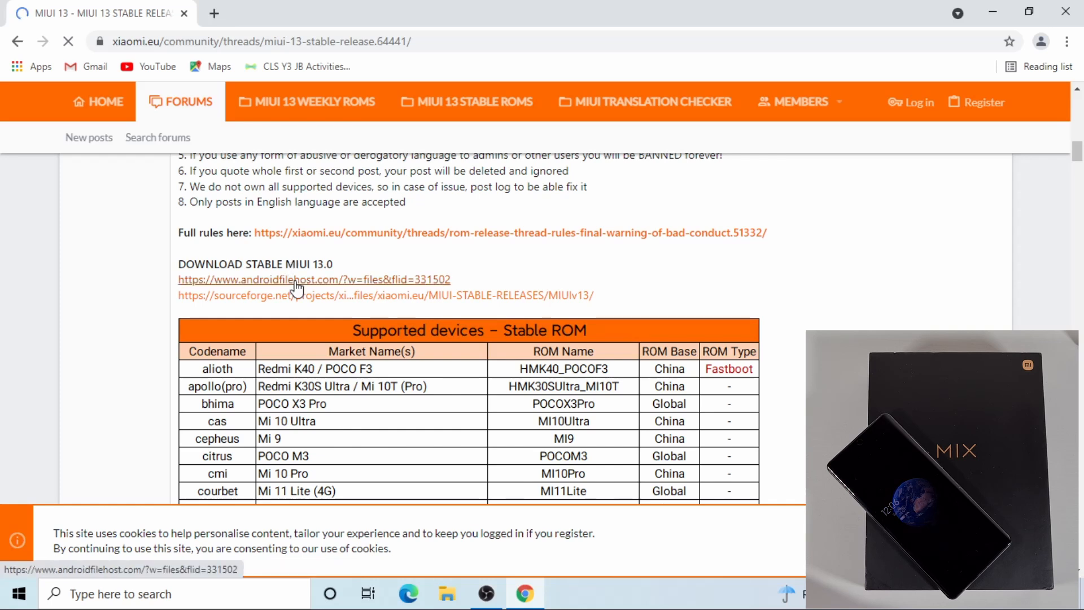
Download the MIX4 V13.0.2.0 fastboot zip from the AndroidFileHost file list.
click(313, 280)
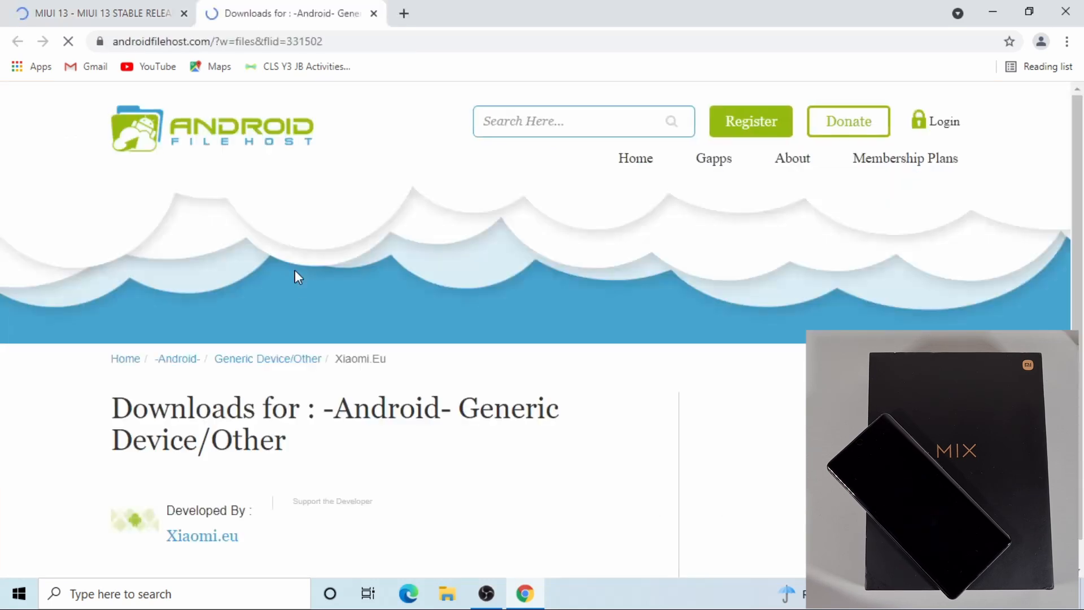
scroll(down, 3)
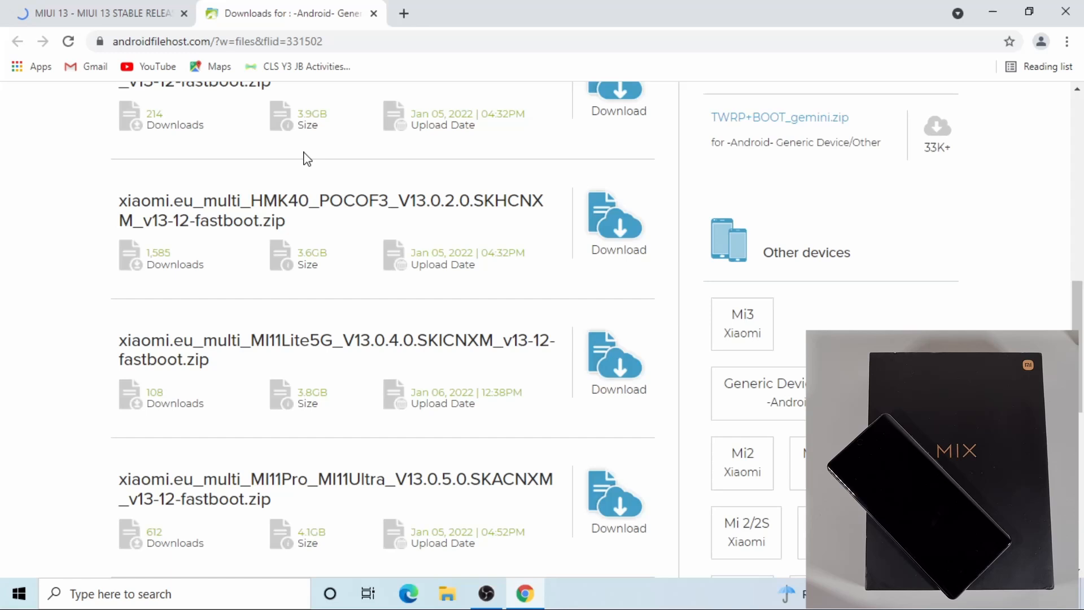
scroll(down, 3)
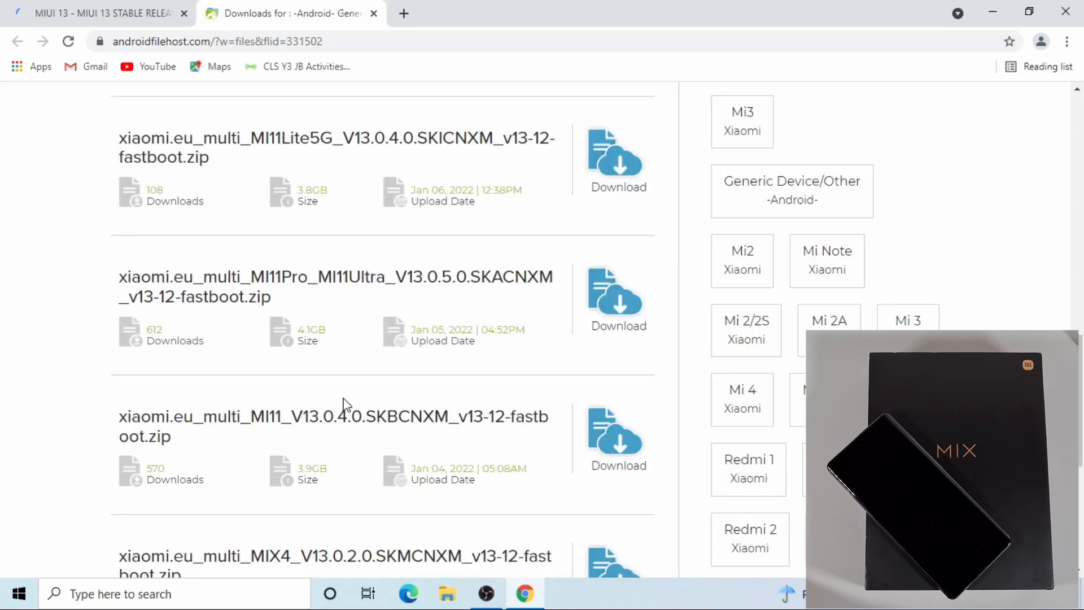
scroll(down, 3)
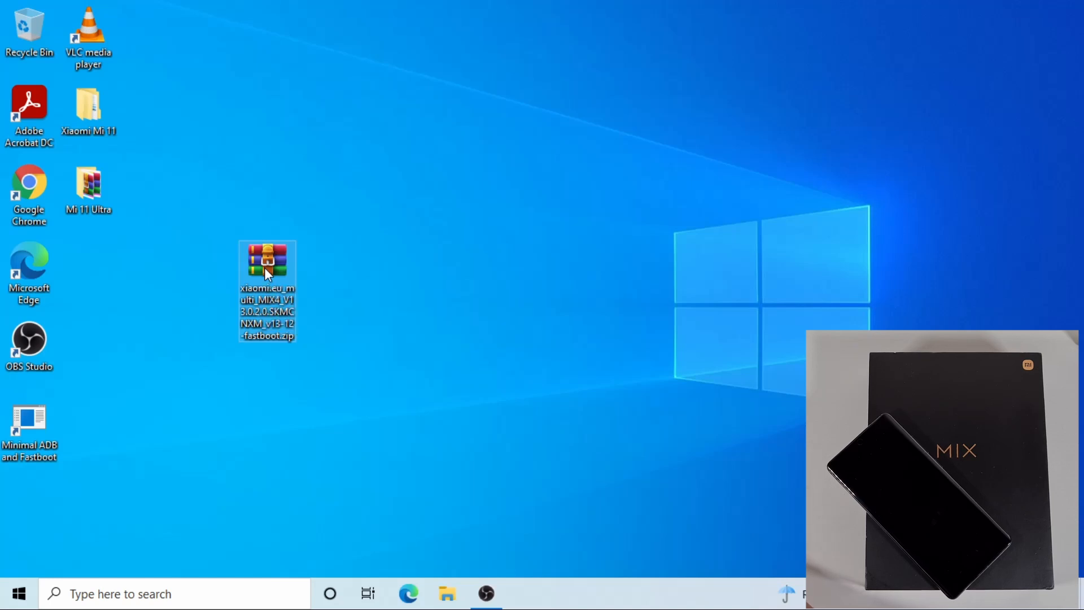
Extract the MIX4 fastboot zip via WinRAR's Extract files into the default Desktop folder.
right_click(267, 266)
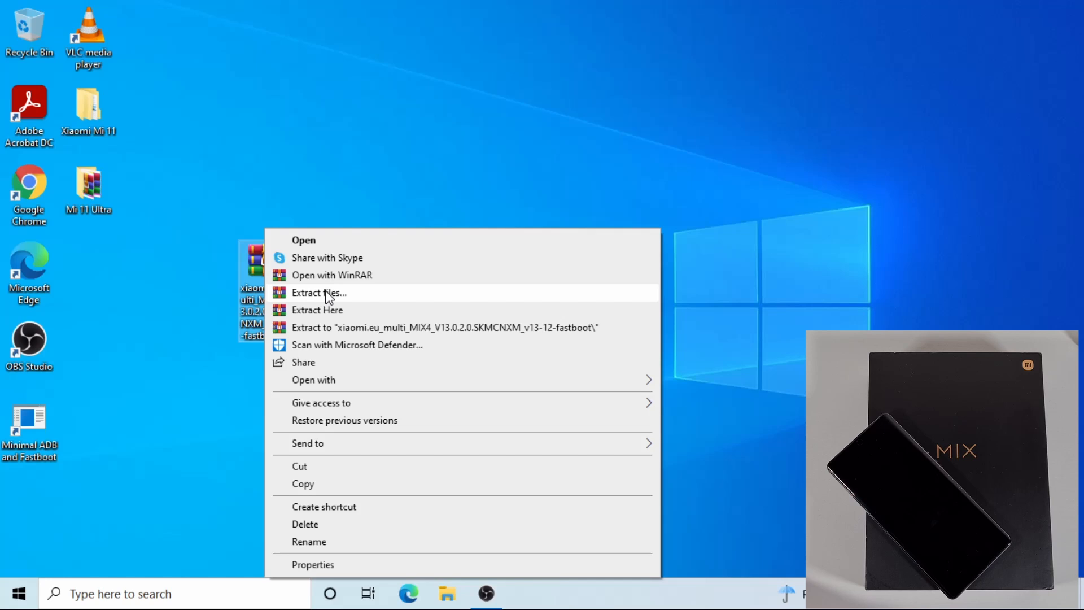
click(319, 292)
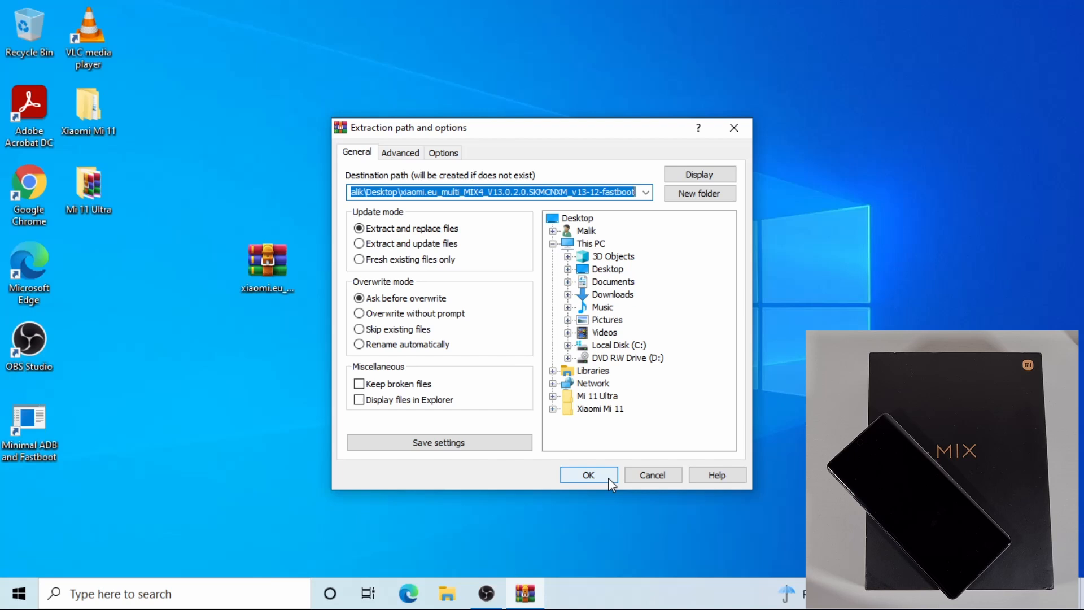
click(587, 475)
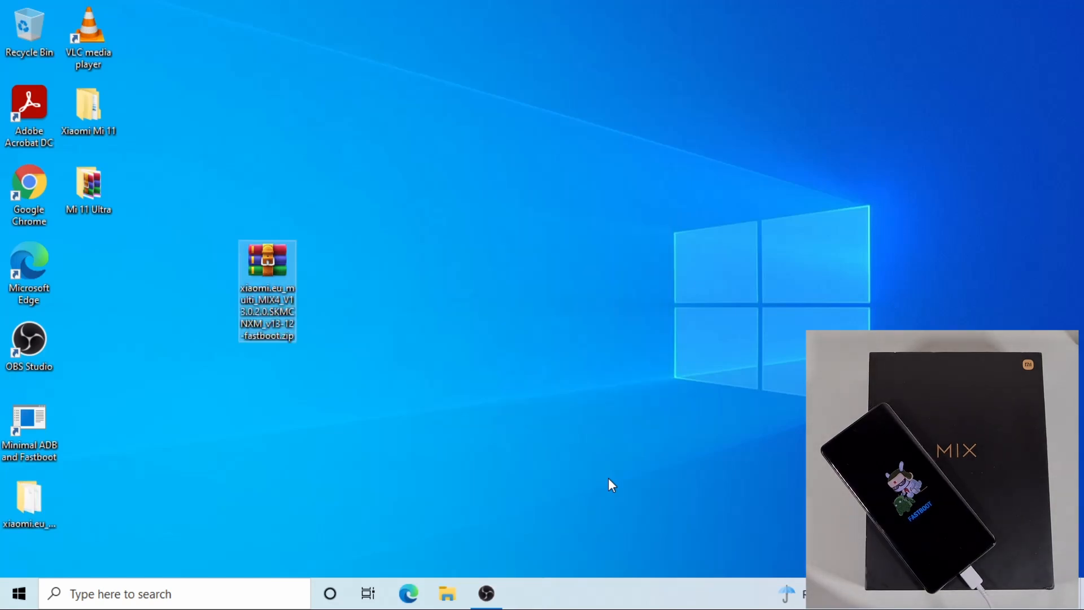
mouse_move(152, 463)
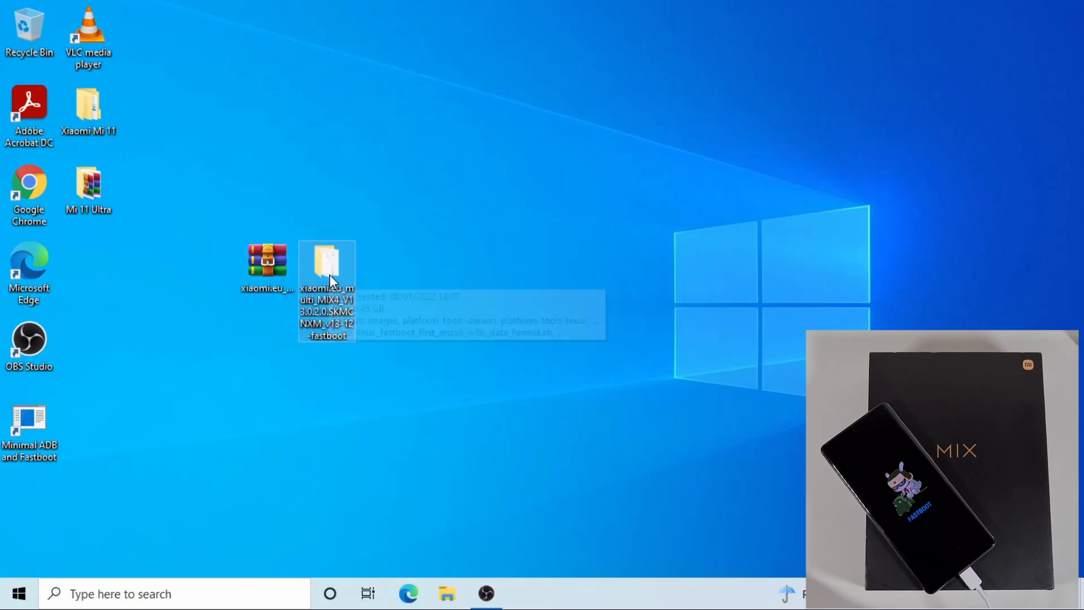
Open the extracted MIX4 folder, widen the Name column, and select windows_fastboot_update_rom.bat.
double_click(325, 266)
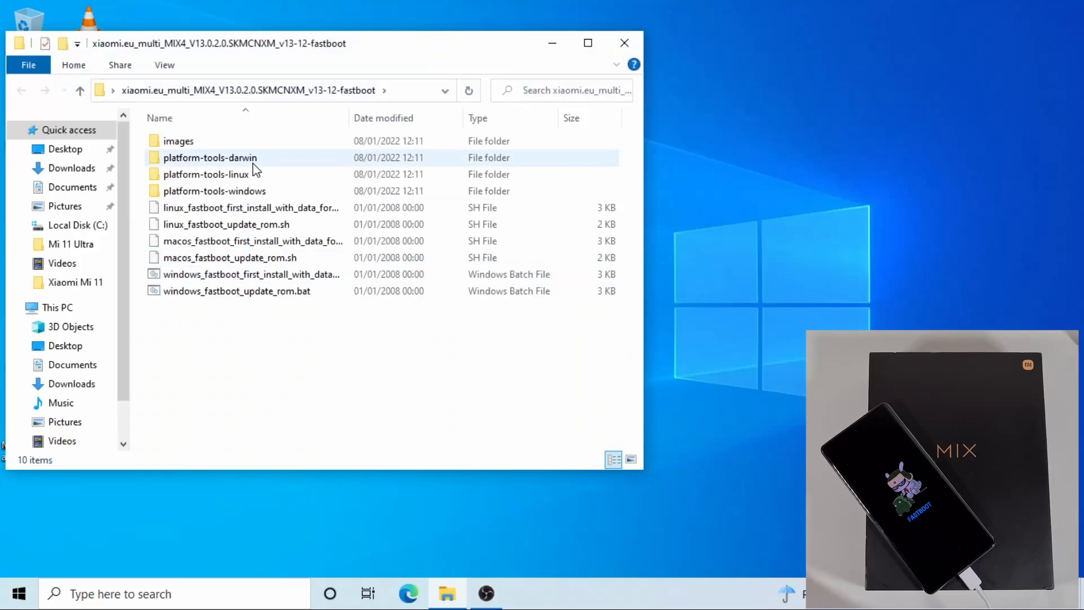
click(203, 372)
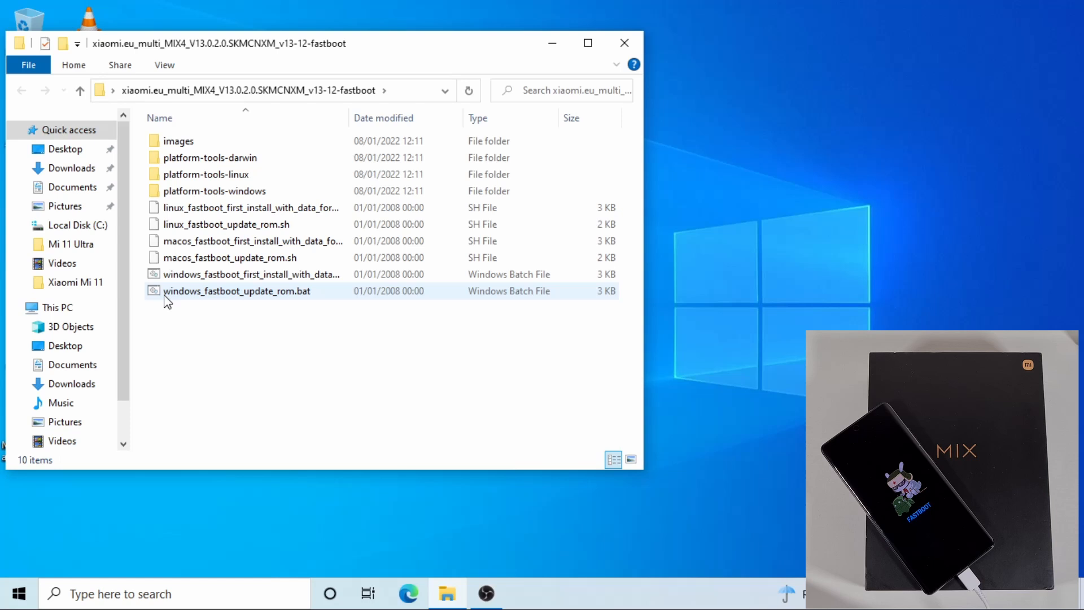
mouse_move(185, 298)
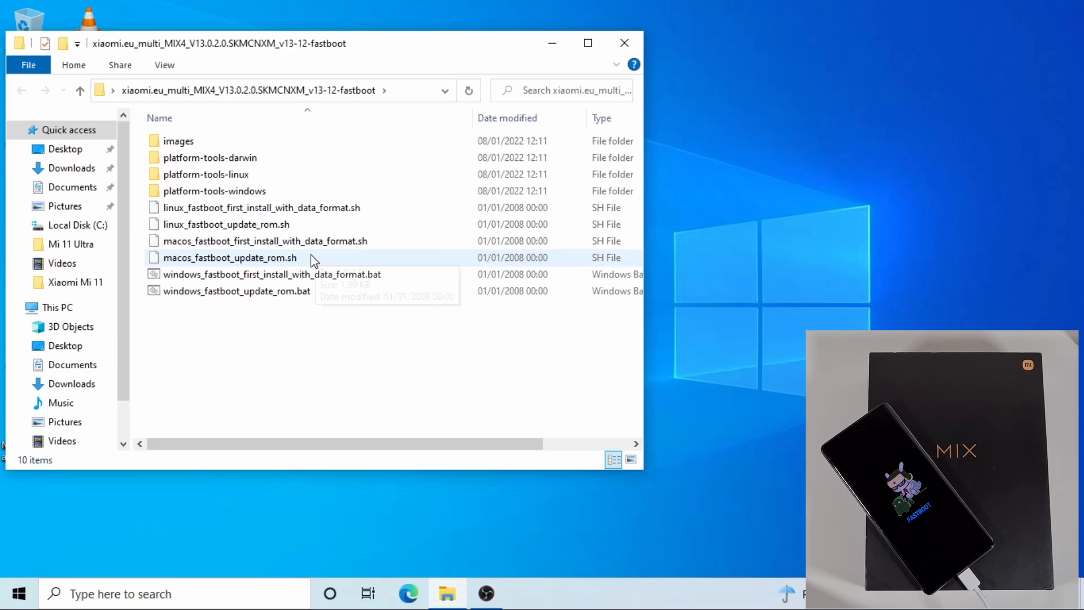
mouse_move(270, 274)
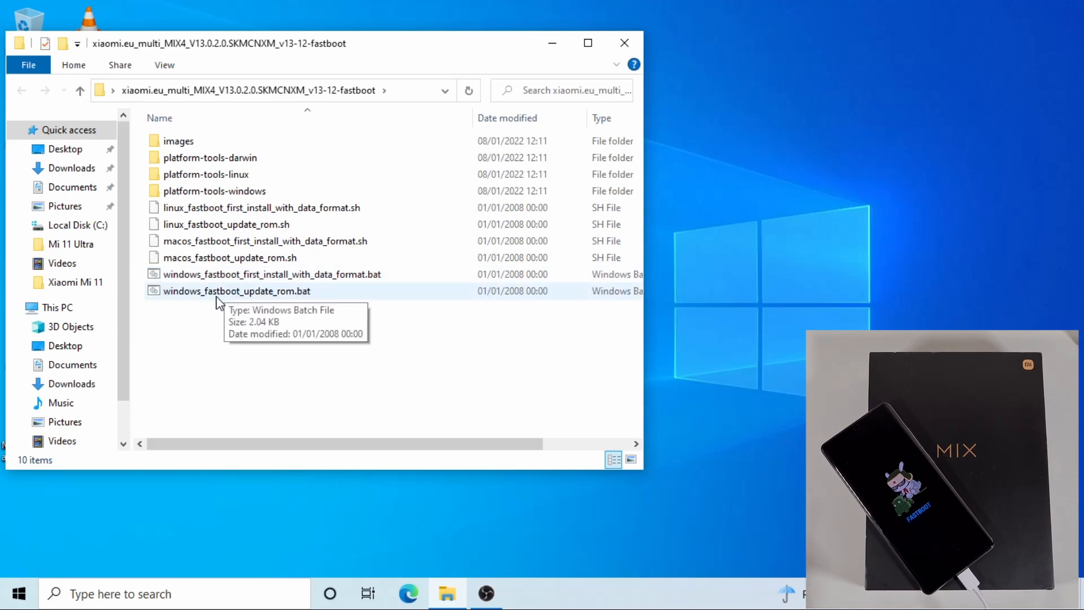
click(237, 290)
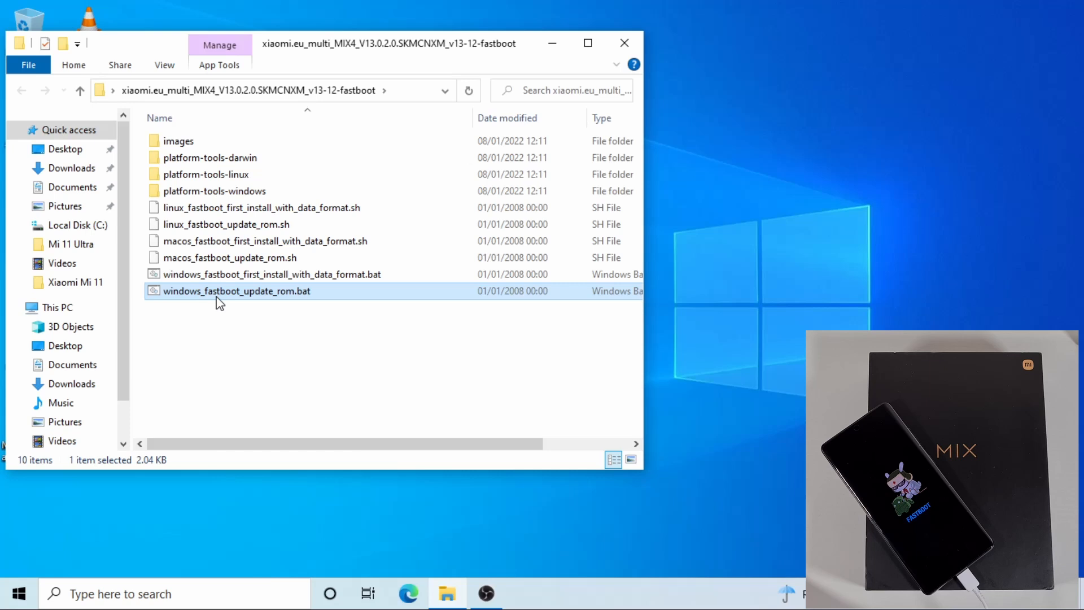
Run windows_fastboot_update_rom.bat as administrator.
right_click(236, 291)
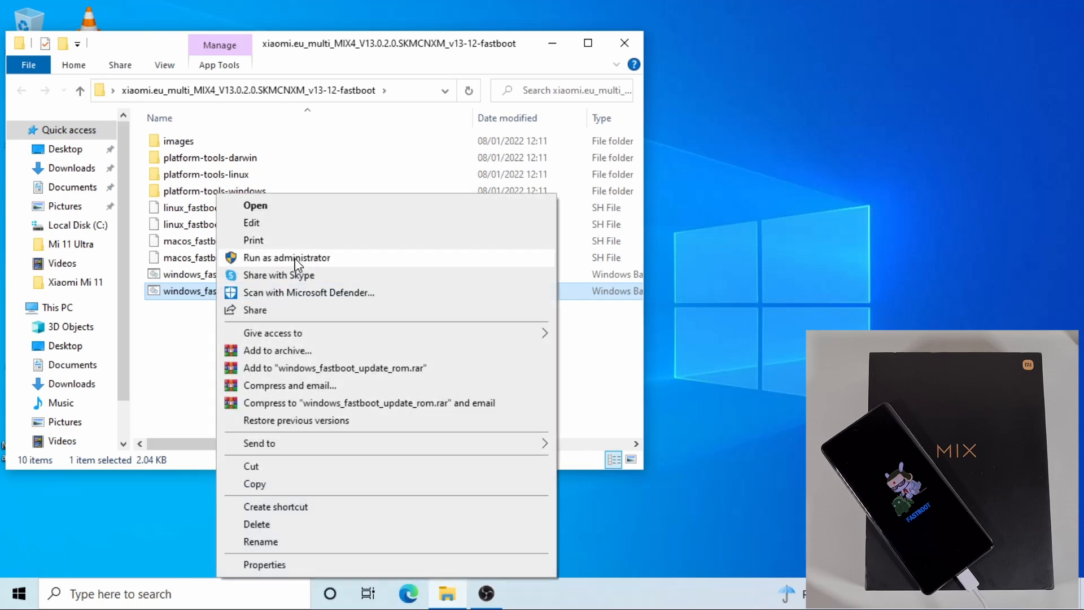
click(286, 257)
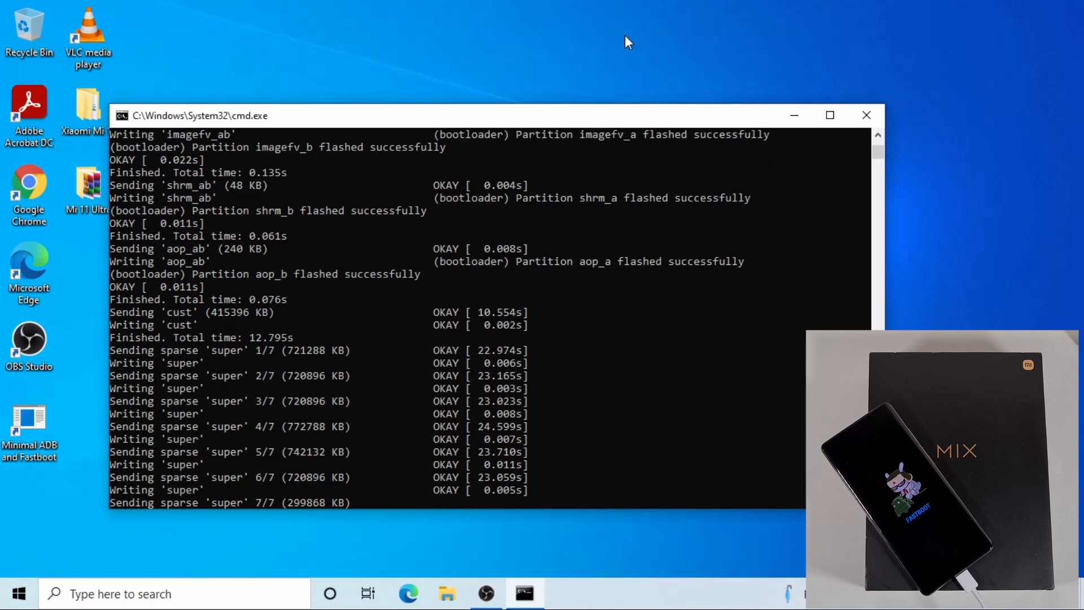
click(865, 115)
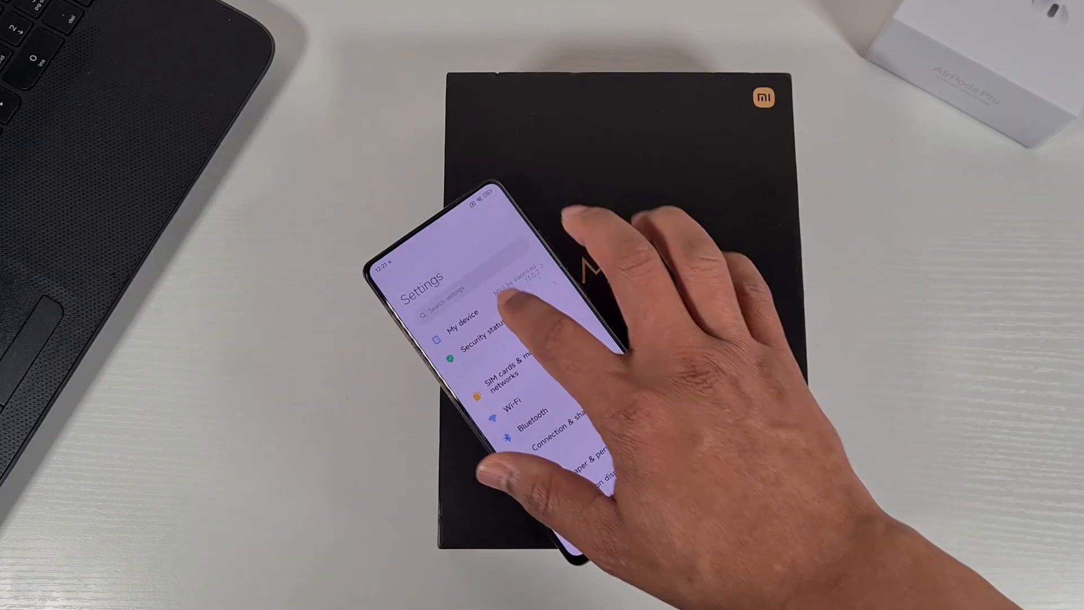
Open My device in the phone's Settings to see the MIUI 13 version.
click(474, 323)
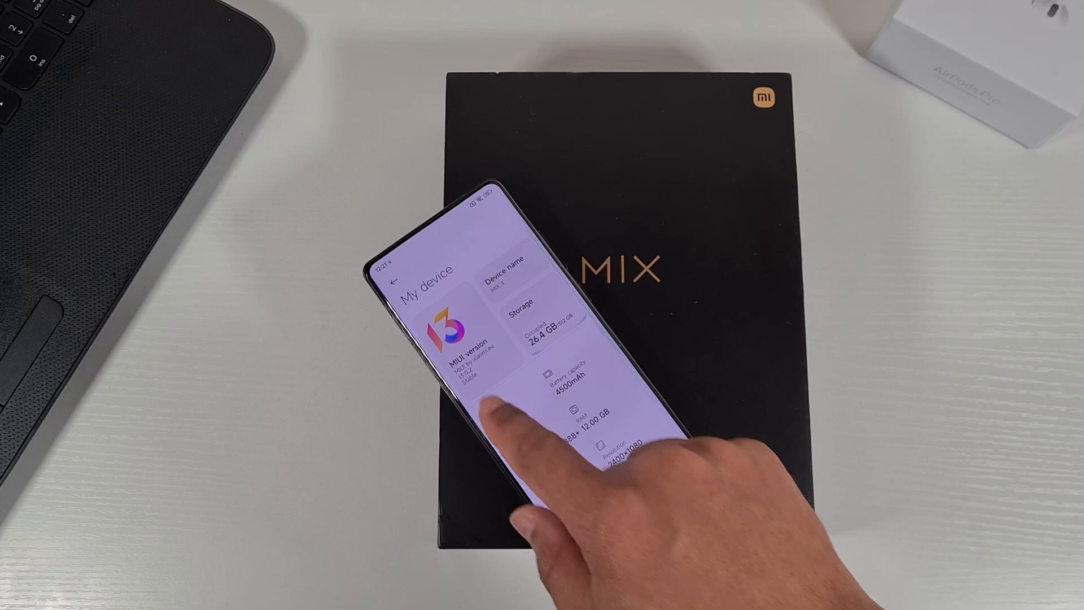